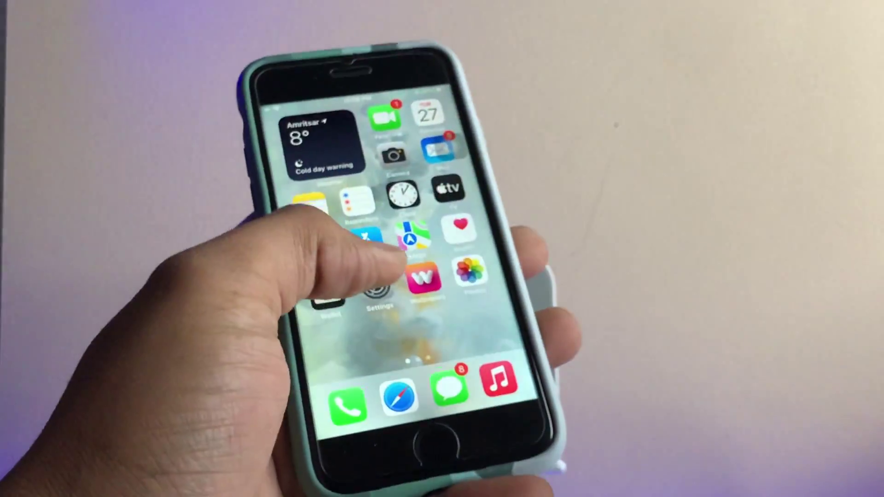
Open the Settings app from the home screen to its main list.
{"action": "left_click", "coordinate": [377, 284]}
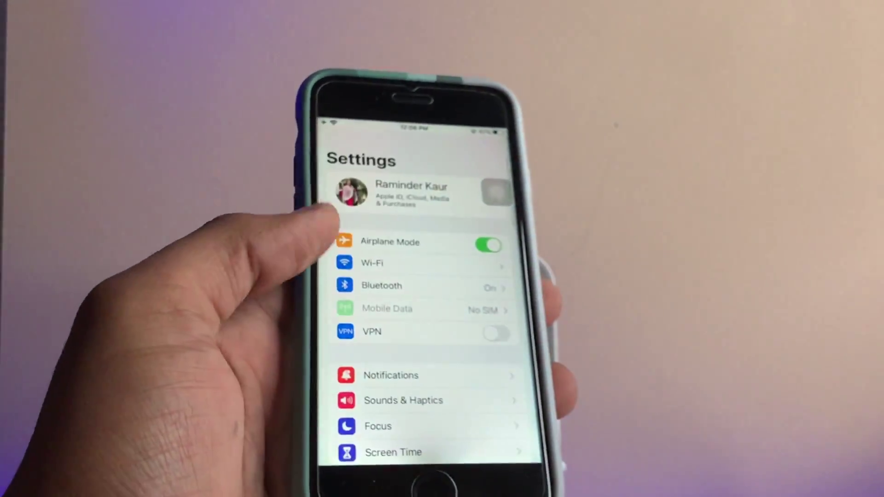